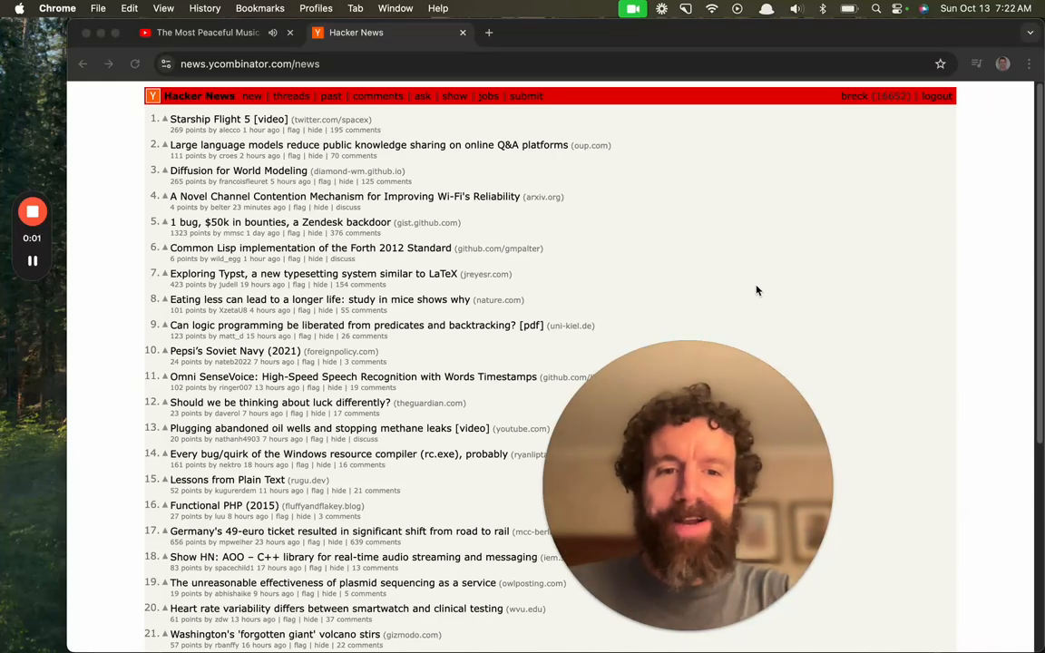
- Open a new tab and enter the news.pub address
left_click(661, 33)
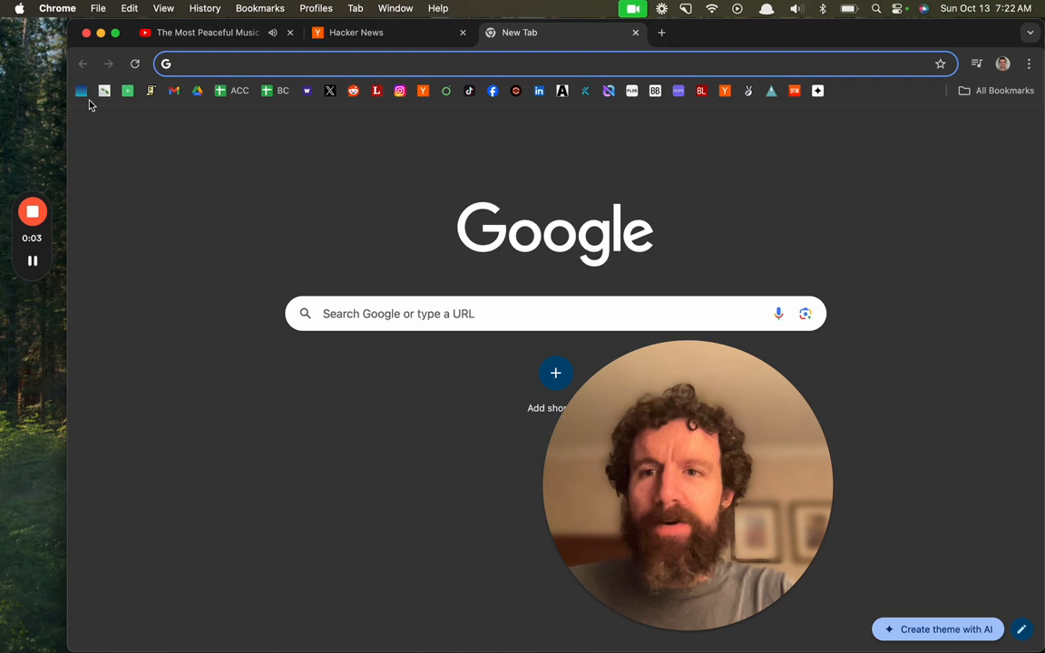
type("news.pub")
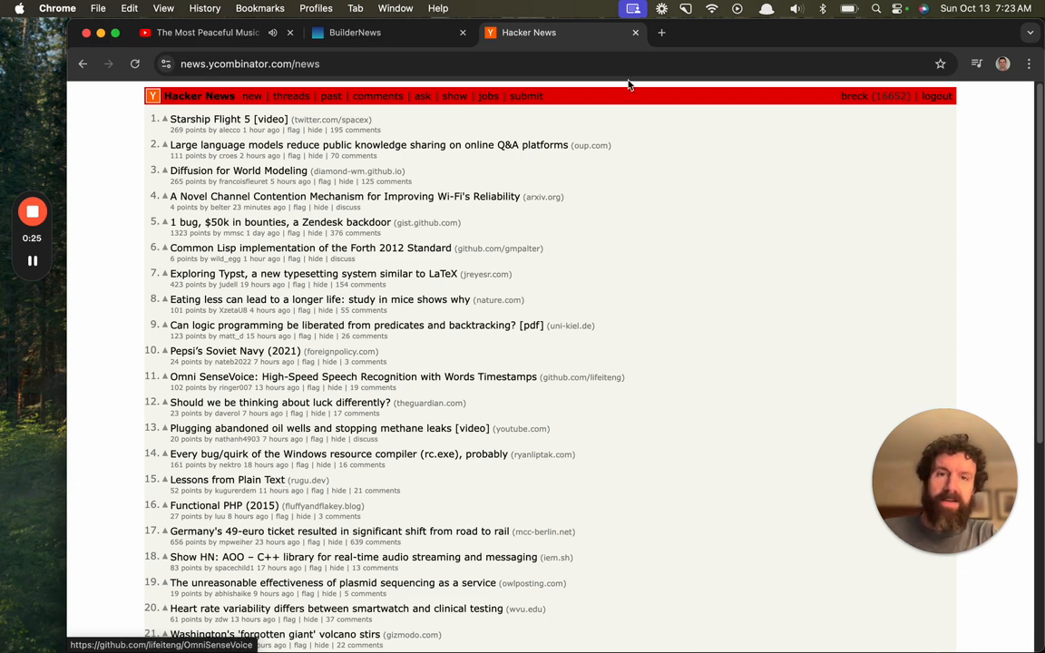
left_click(833, 33)
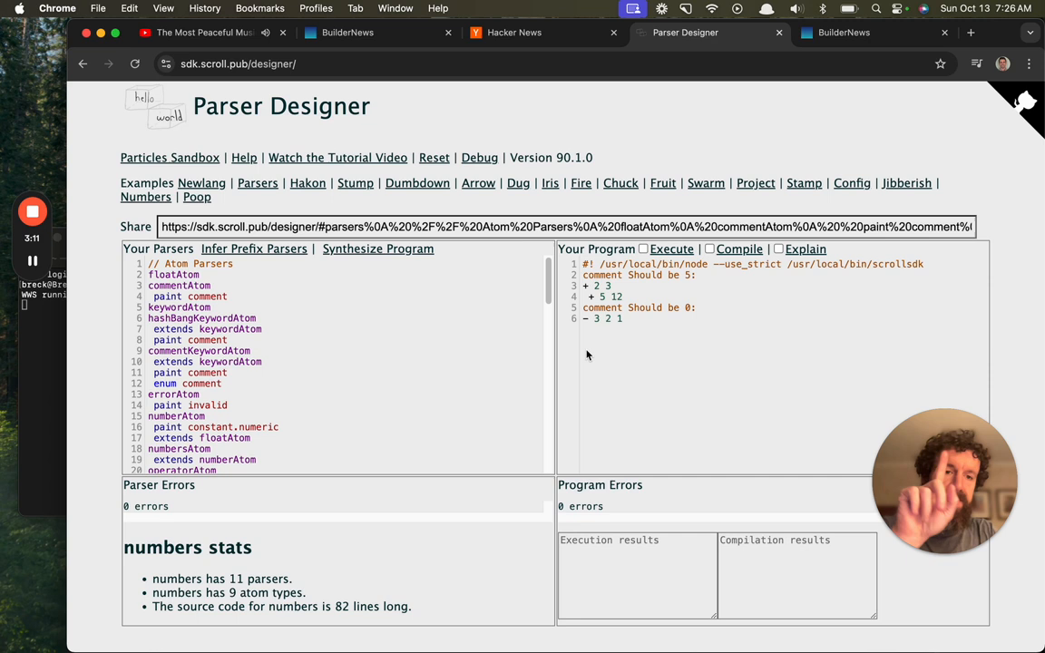
- Load the Numbers example from the designer's Examples row
left_click(671, 248)
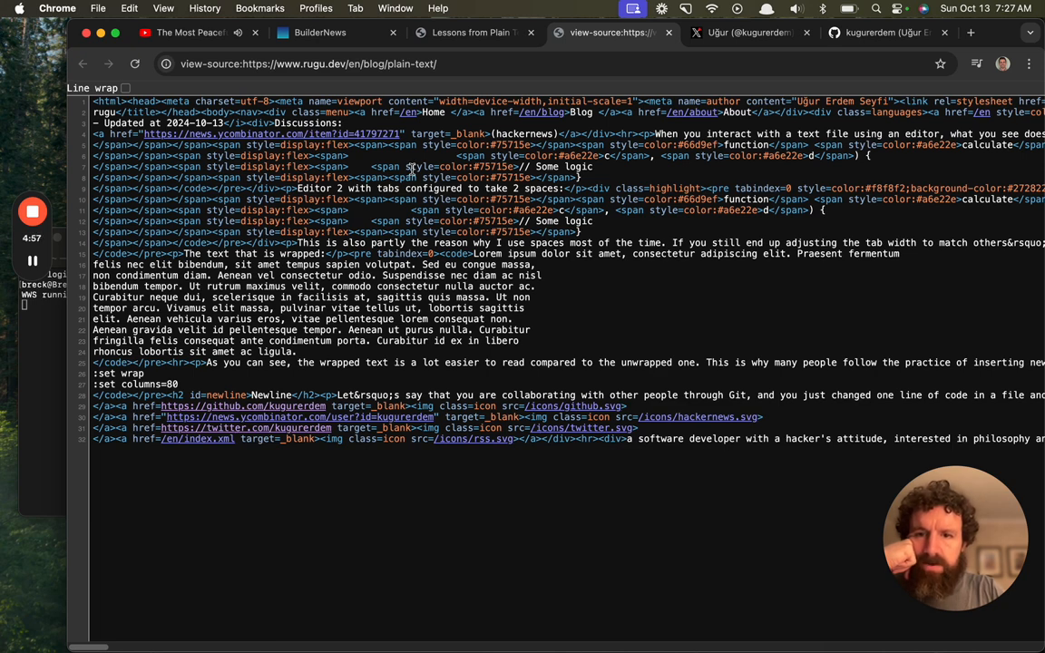
- Switch from the view-source tab back to the 'Lessons from Plain Text' article tab
left_click(472, 33)
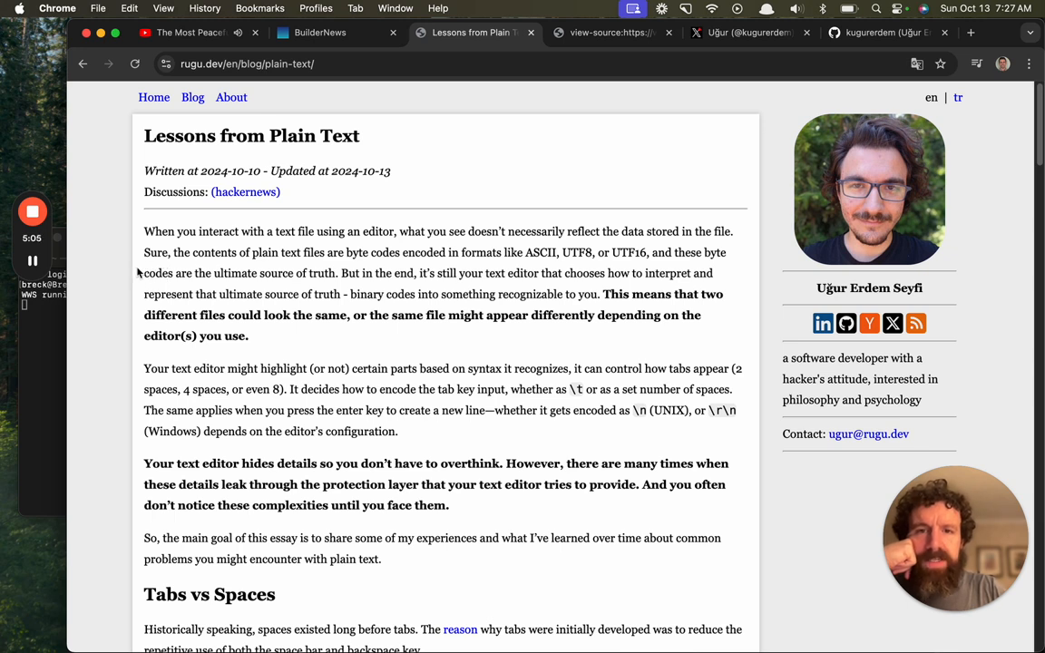
- Scroll the post down past the introduction to the Tabs vs Spaces heading
scroll("down", 3)
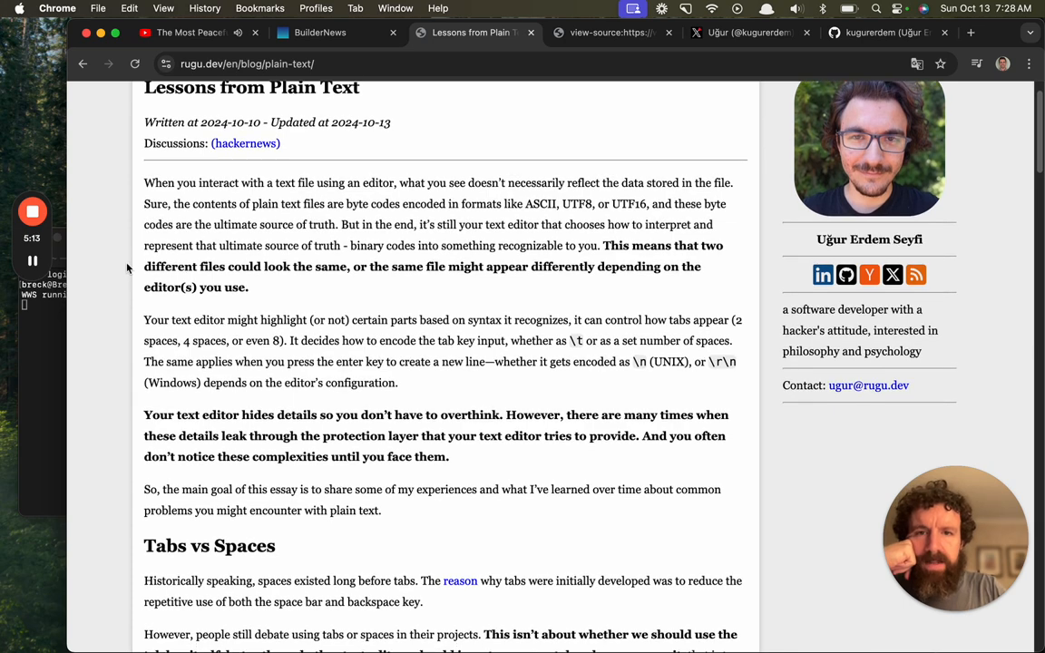
scroll("down", 3)
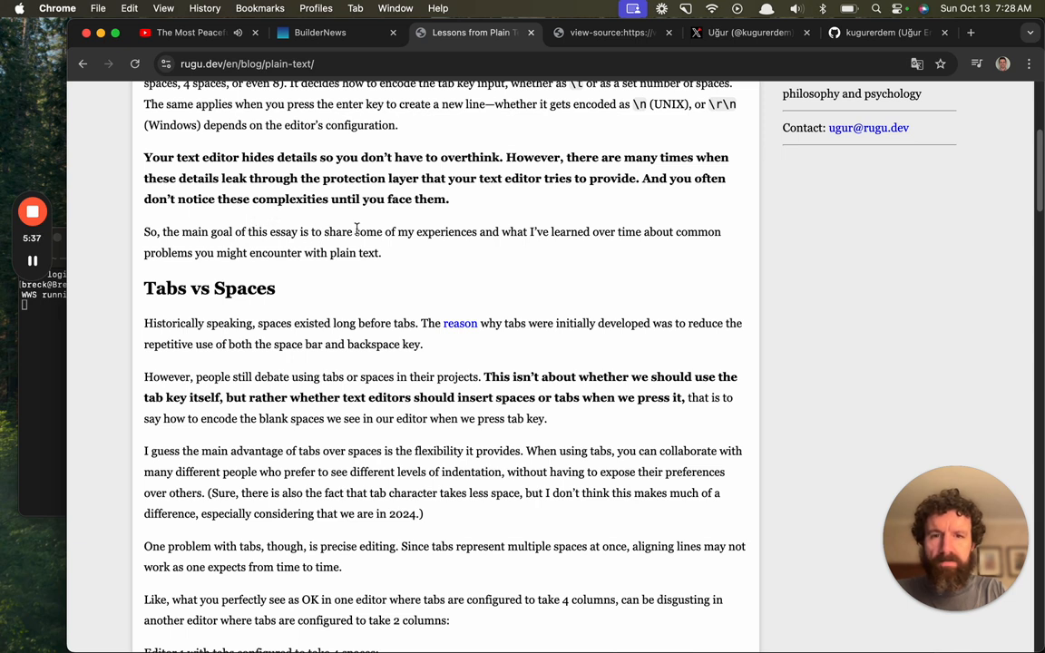
scroll("down", 3)
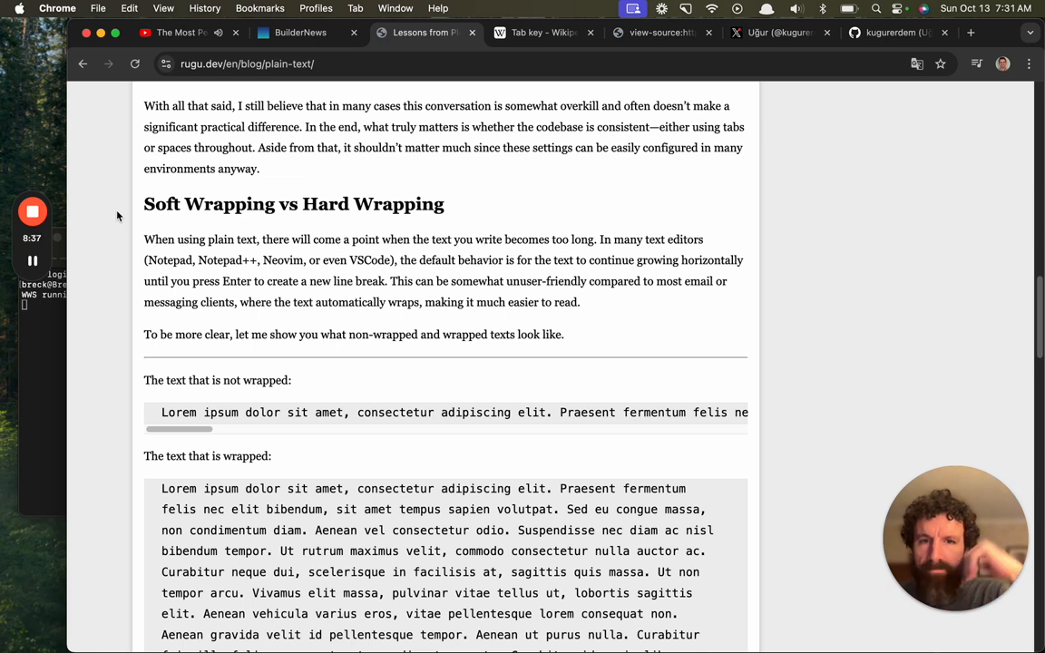
- Scroll through the Soft Wrapping vs Hard Wrapping section and its Lorem ipsum examples
scroll("down", 3)
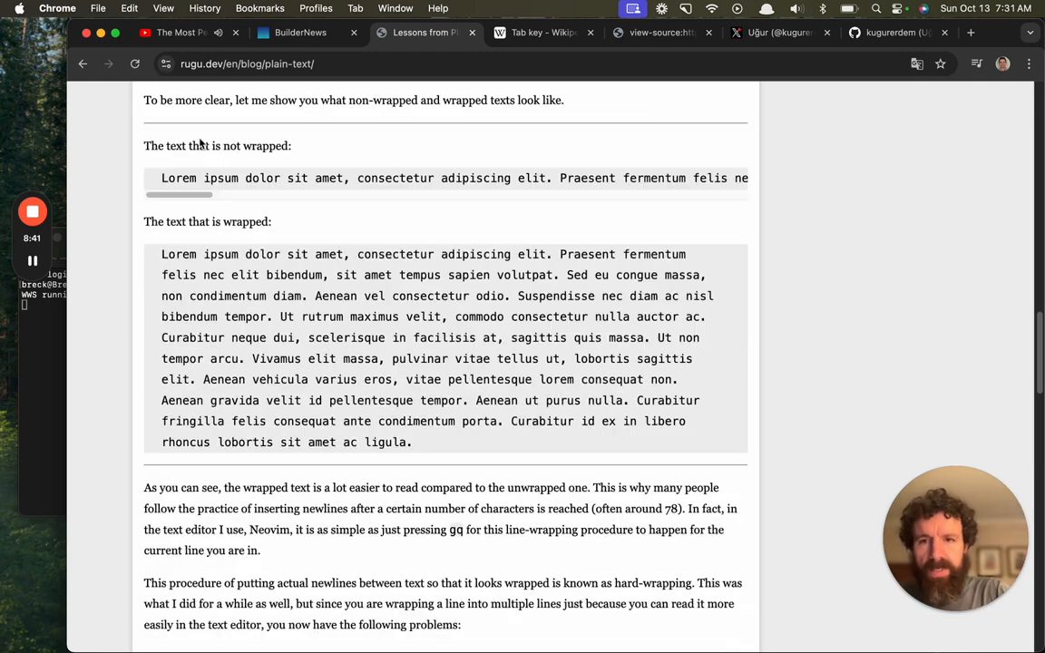
scroll("down", 3)
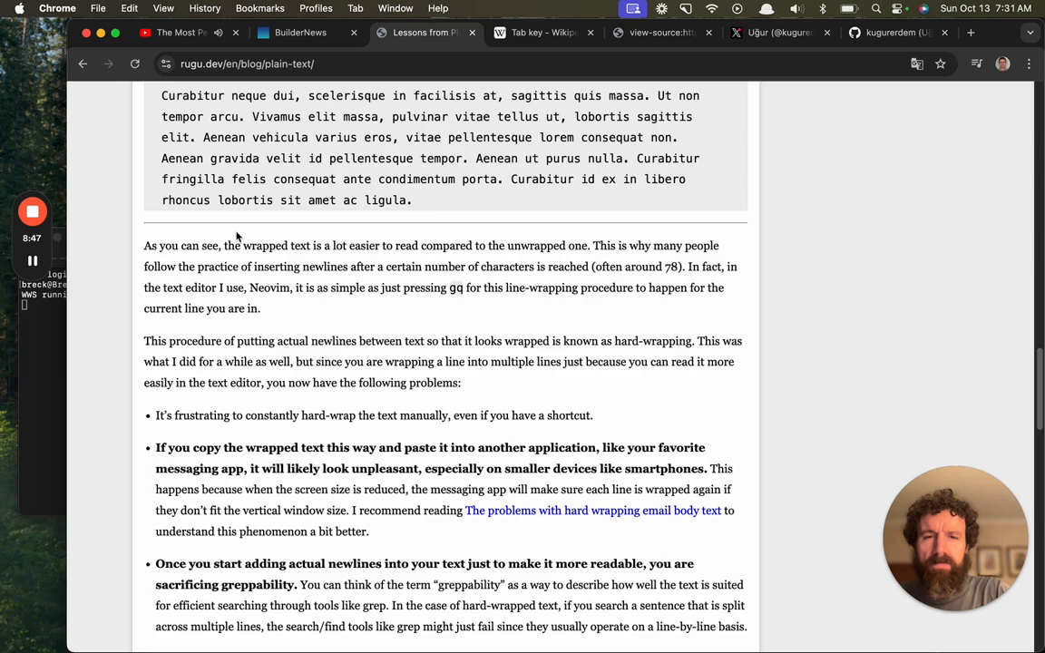
scroll("down", 3)
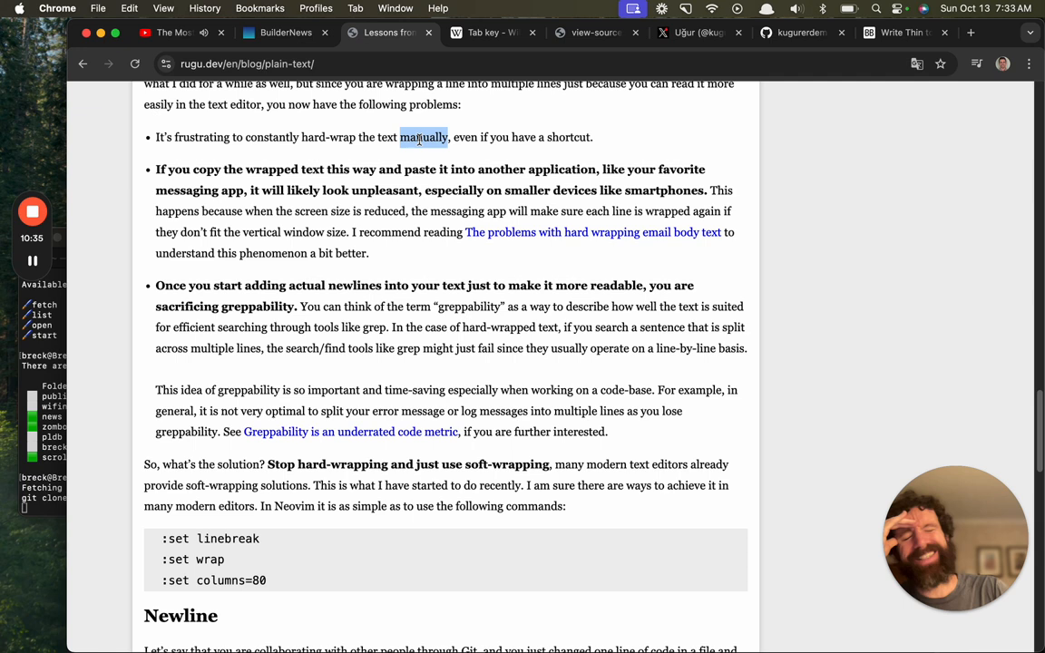
- Scroll the rugu.dev post down to the Newline section's teletype video
scroll("down", 3)
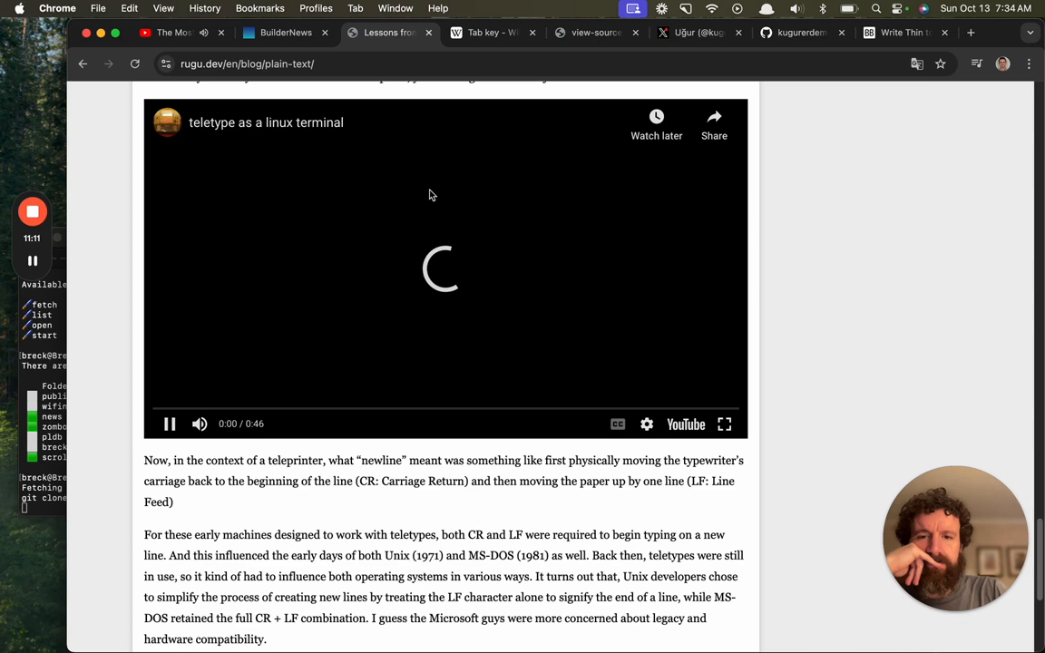